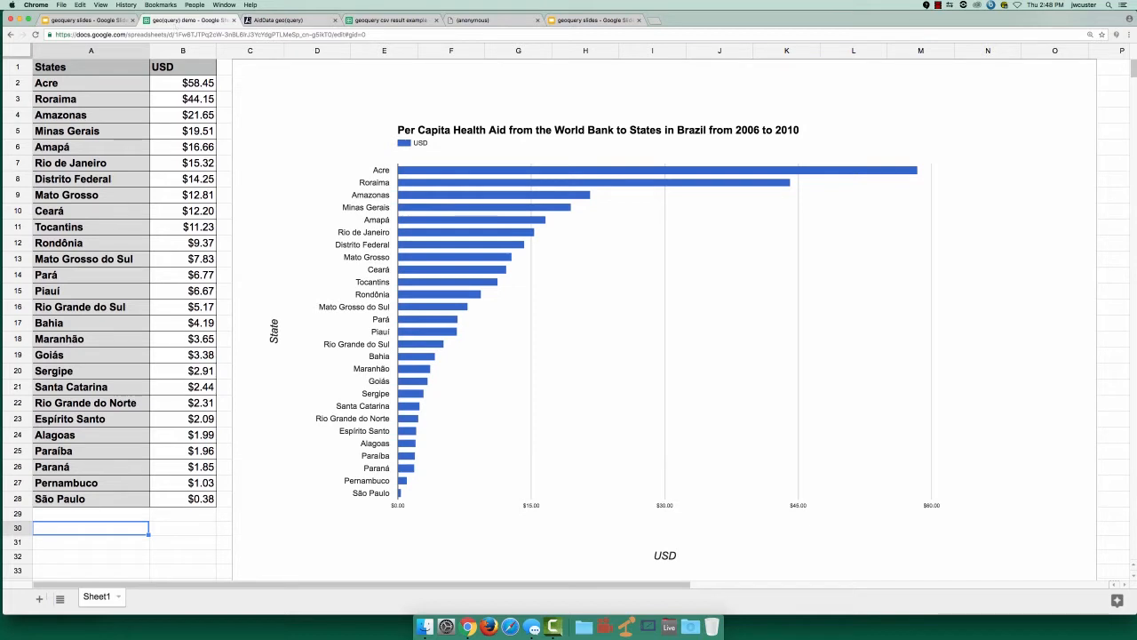
# Choose the Brazil GADM 2.8 boundary by filtering the boundary list with 'bra'
pyautogui.click(285, 20)
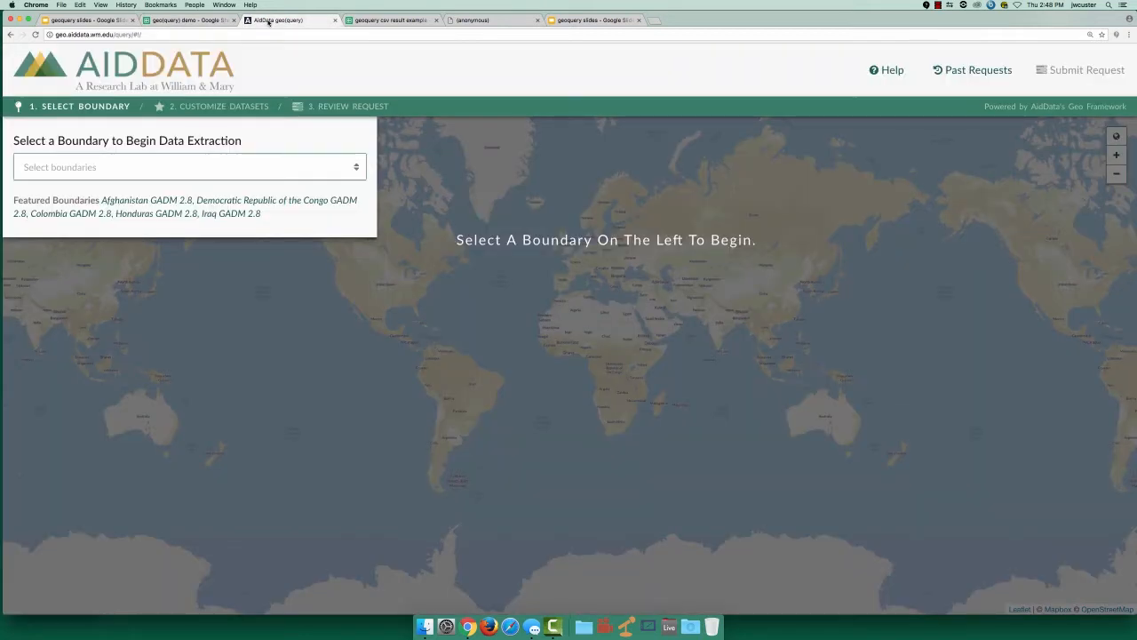
pyautogui.click(186, 167)
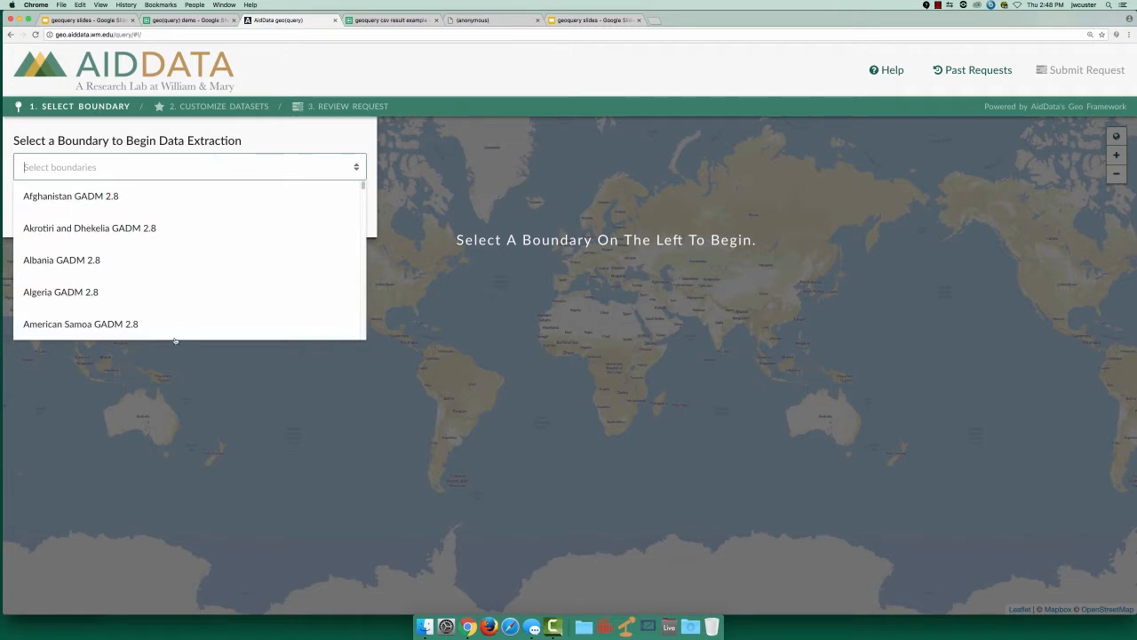
pyautogui.scroll(-3)
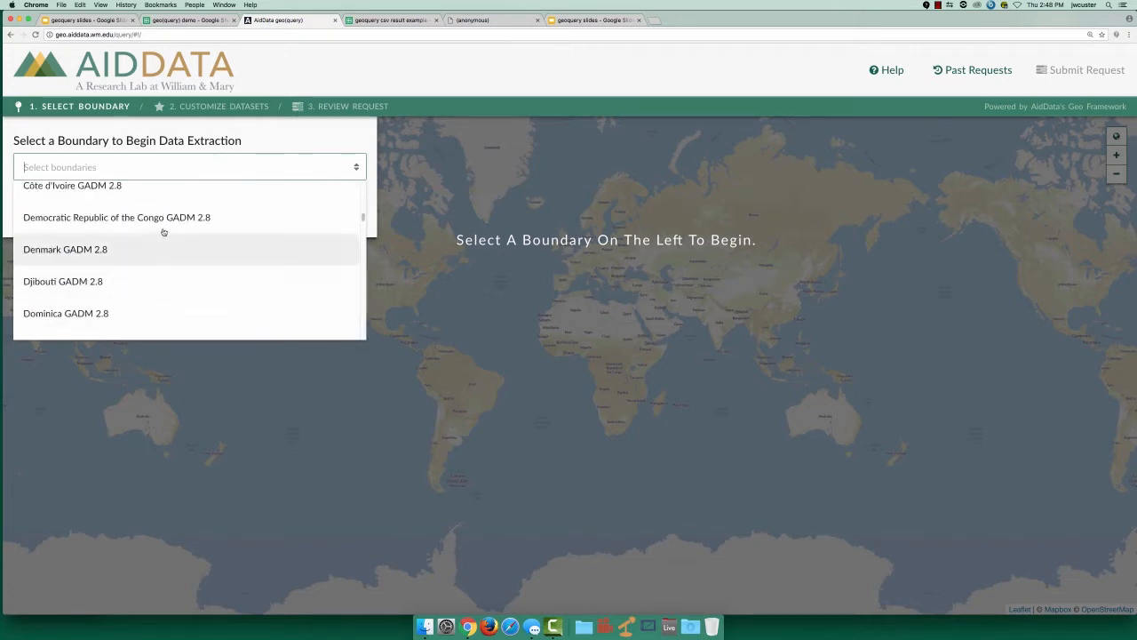
pyautogui.write('bra')
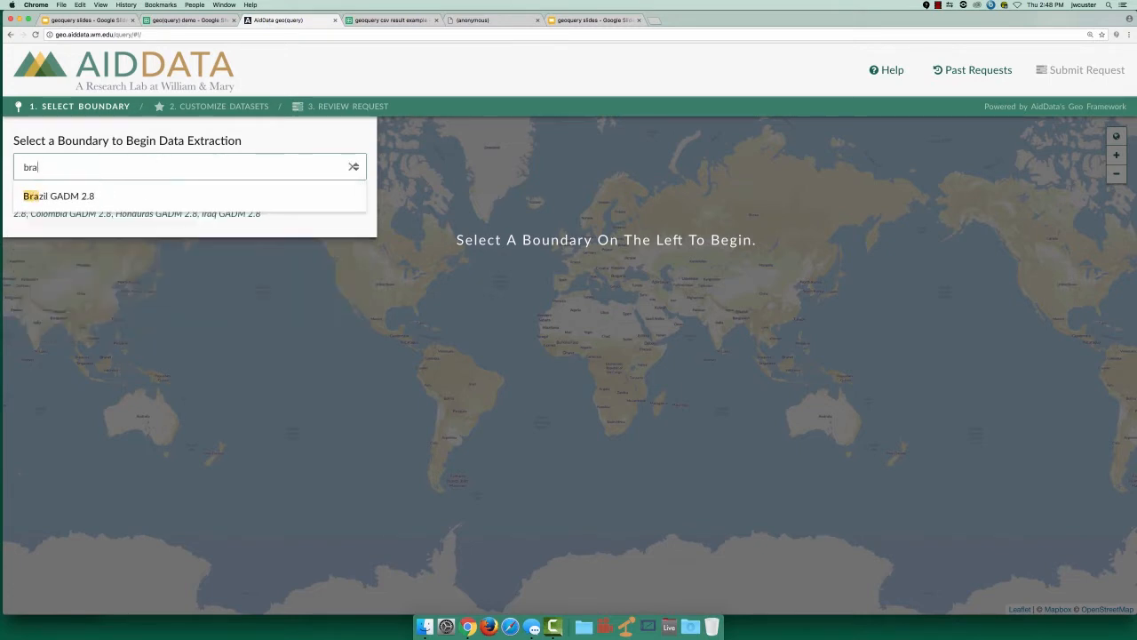
pyautogui.moveTo(117, 192)
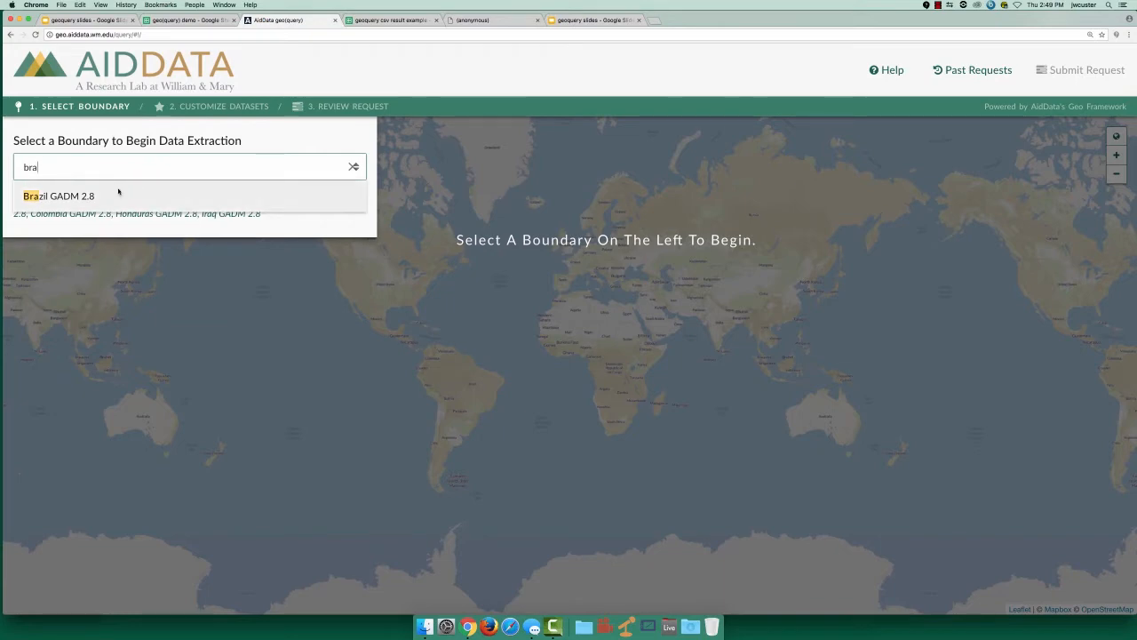
pyautogui.click(57, 195)
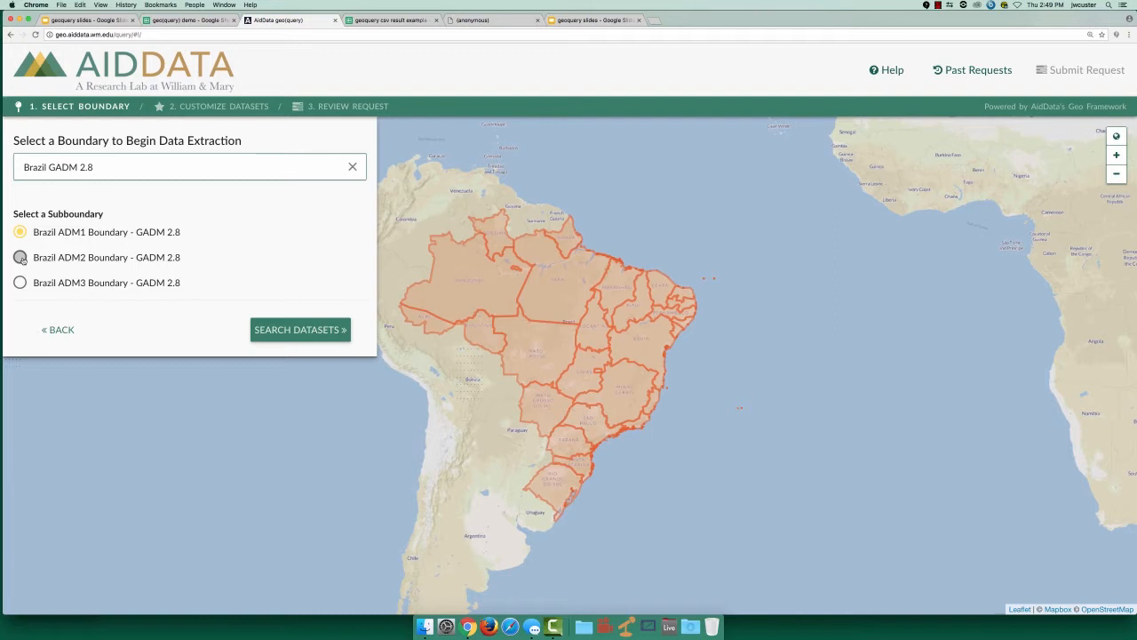
# Preview ADM2, settle on the ADM1 state-level boundary and search for datasets within it
pyautogui.click(19, 256)
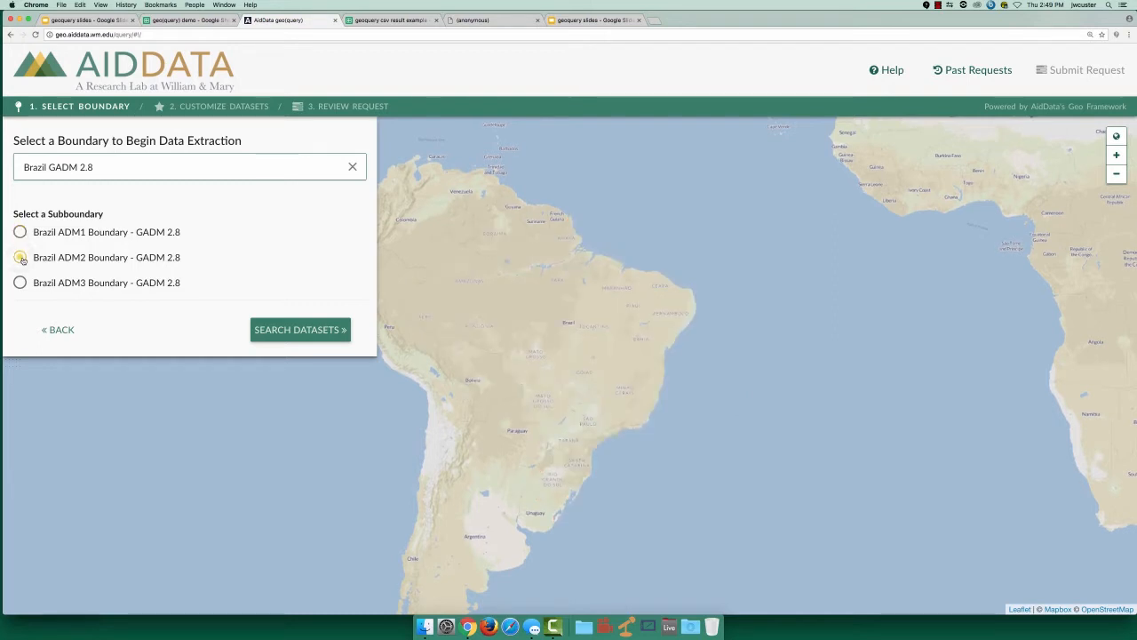
pyautogui.click(19, 256)
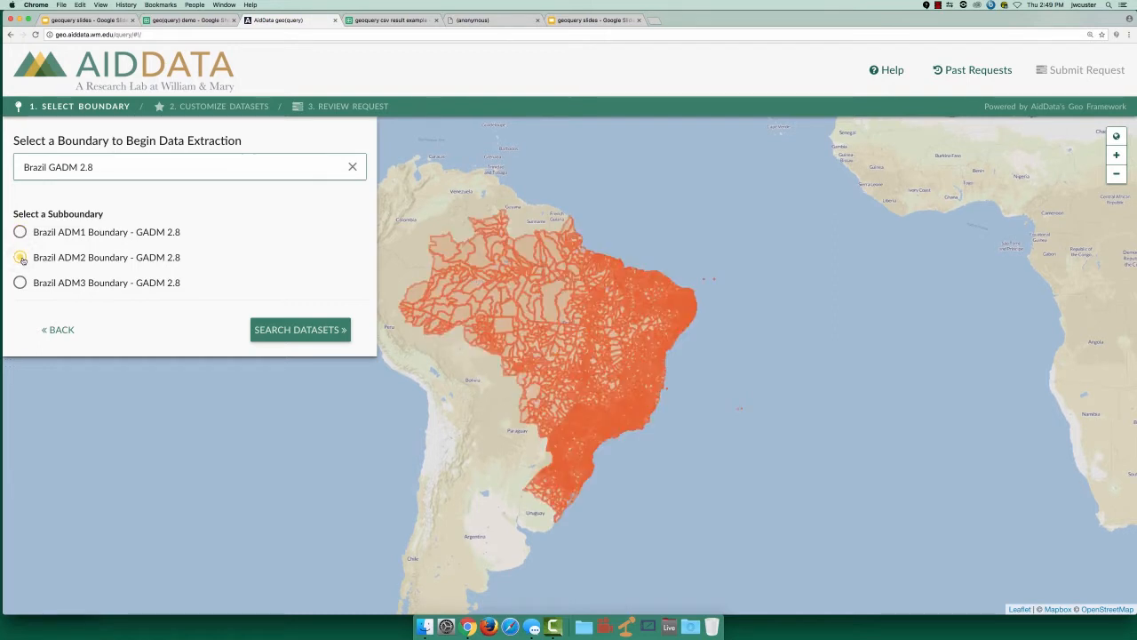
pyautogui.click(20, 256)
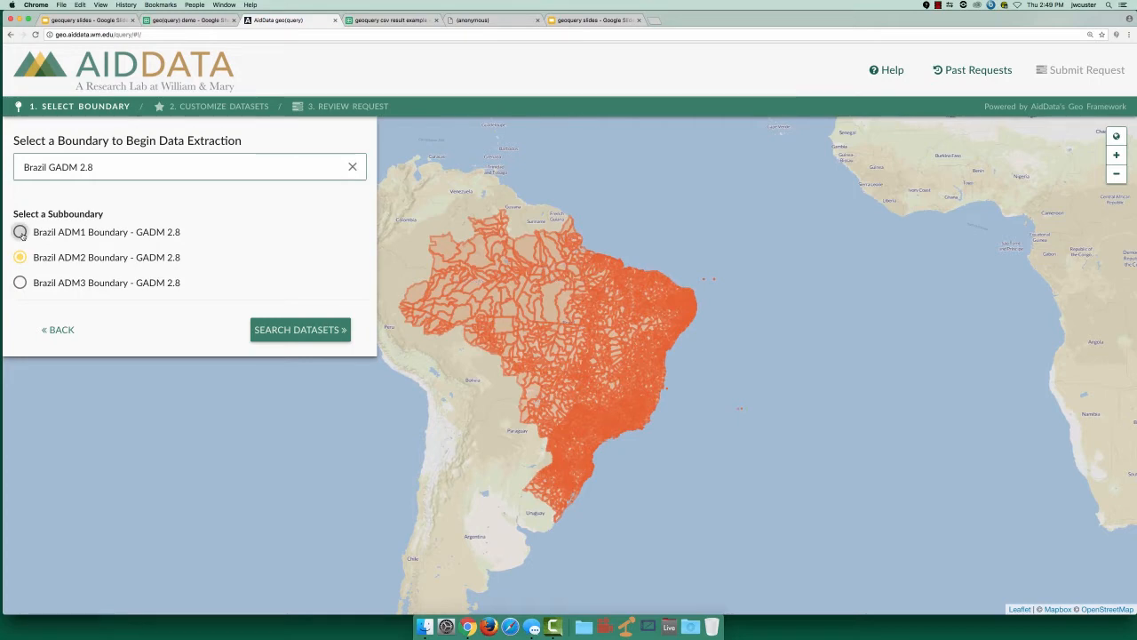
pyautogui.click(20, 231)
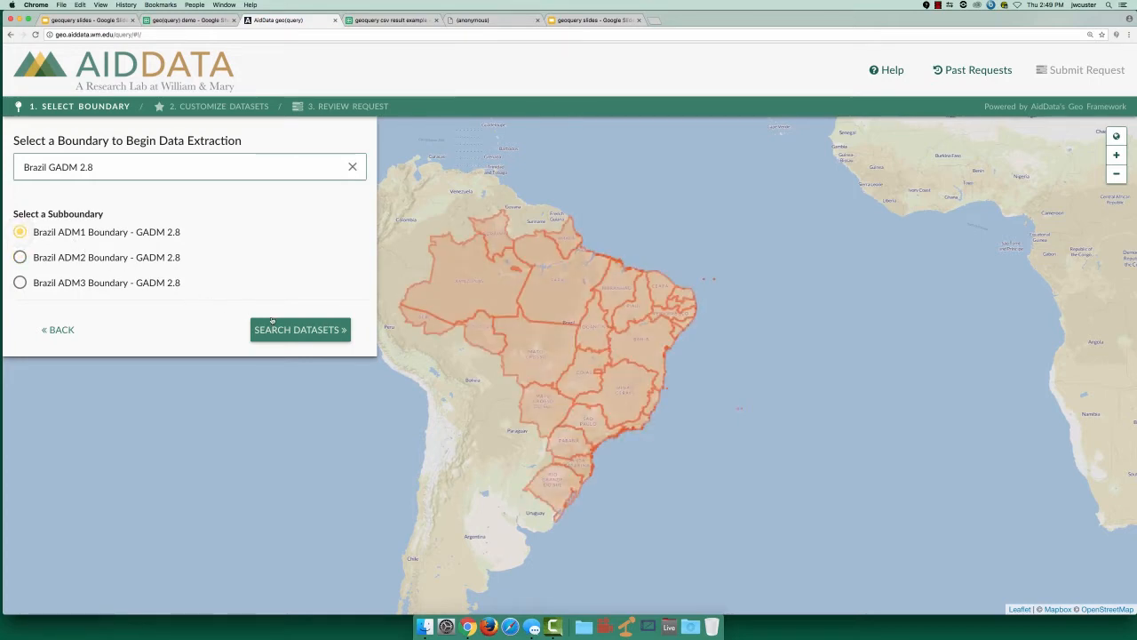
pyautogui.click(299, 329)
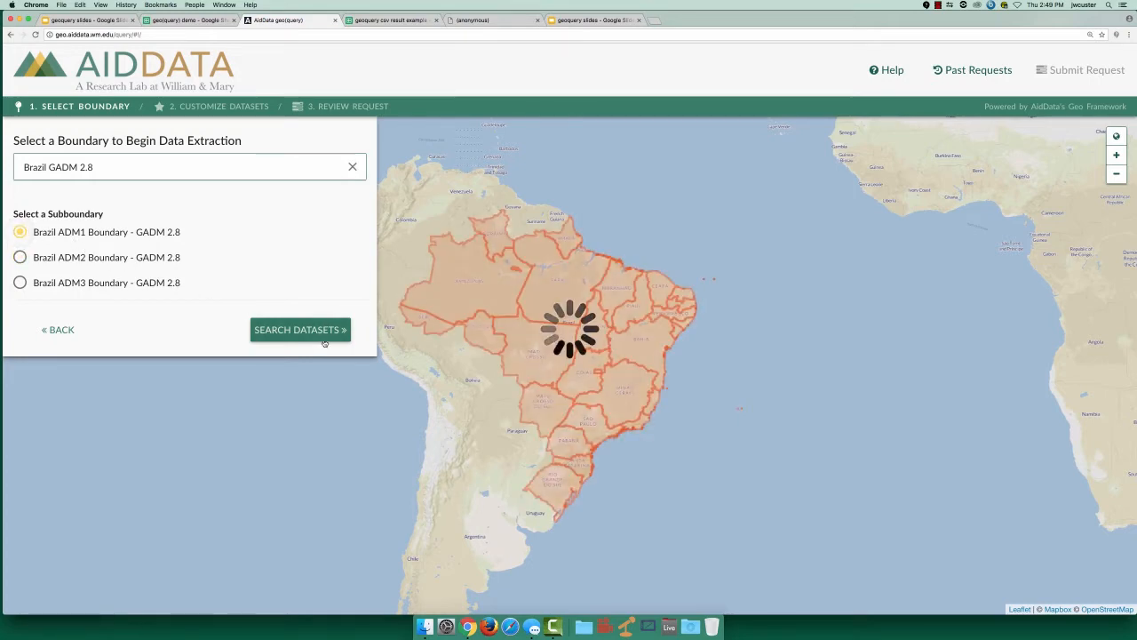
# Show International Aid datasets and limit the World Bank aid data to the Health sector
pyautogui.click(300, 329)
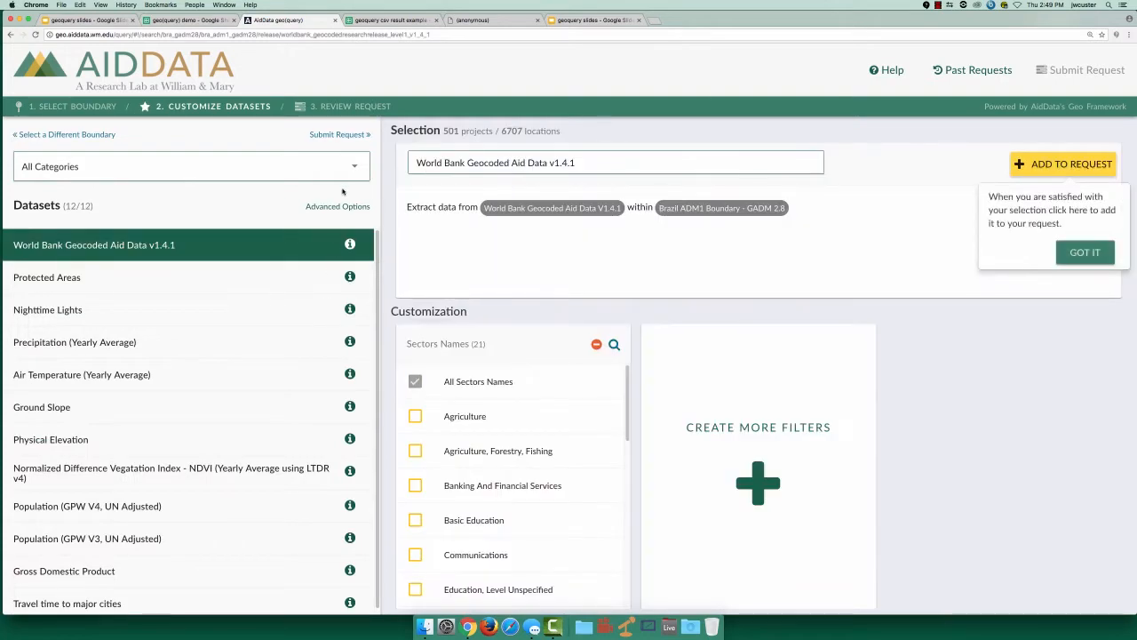
pyautogui.click(191, 167)
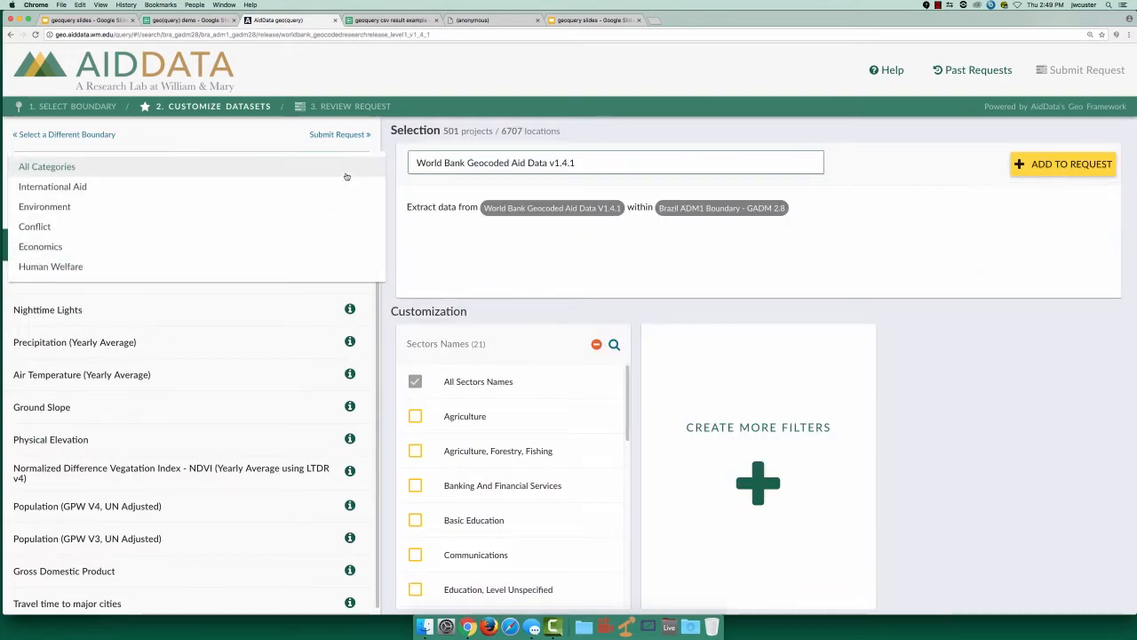
pyautogui.click(53, 186)
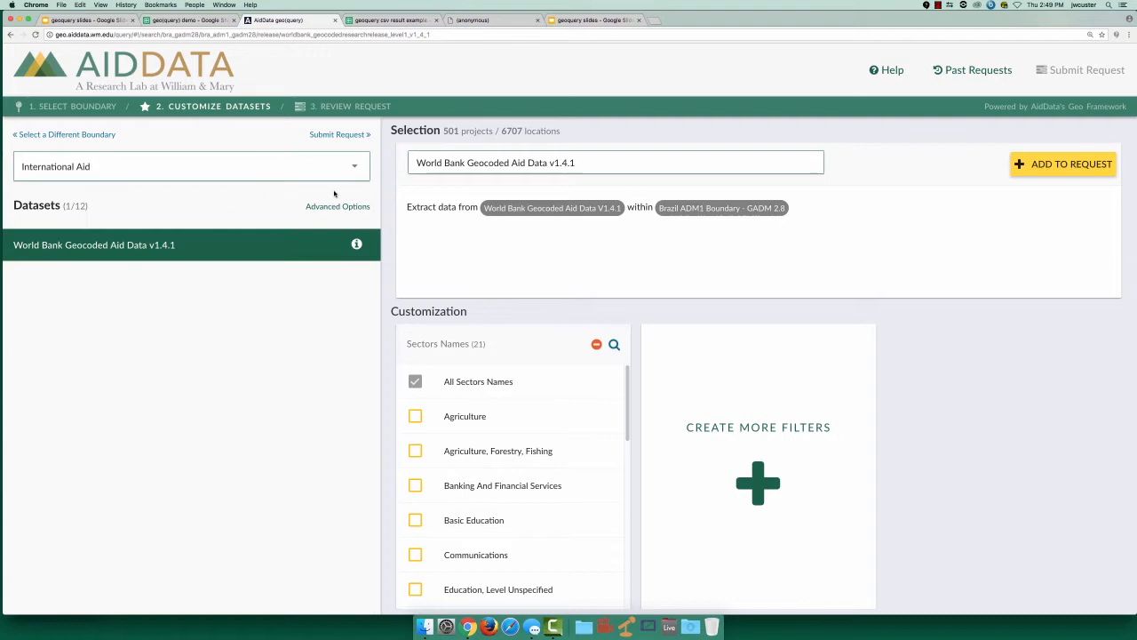
pyautogui.moveTo(302, 258)
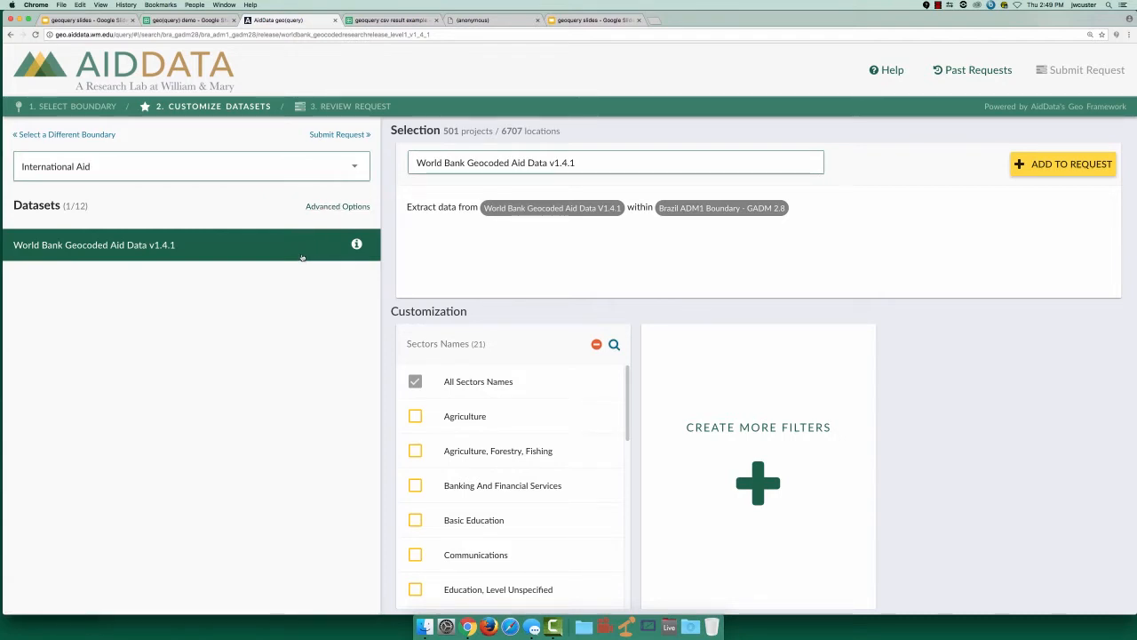
pyautogui.scroll(-3)
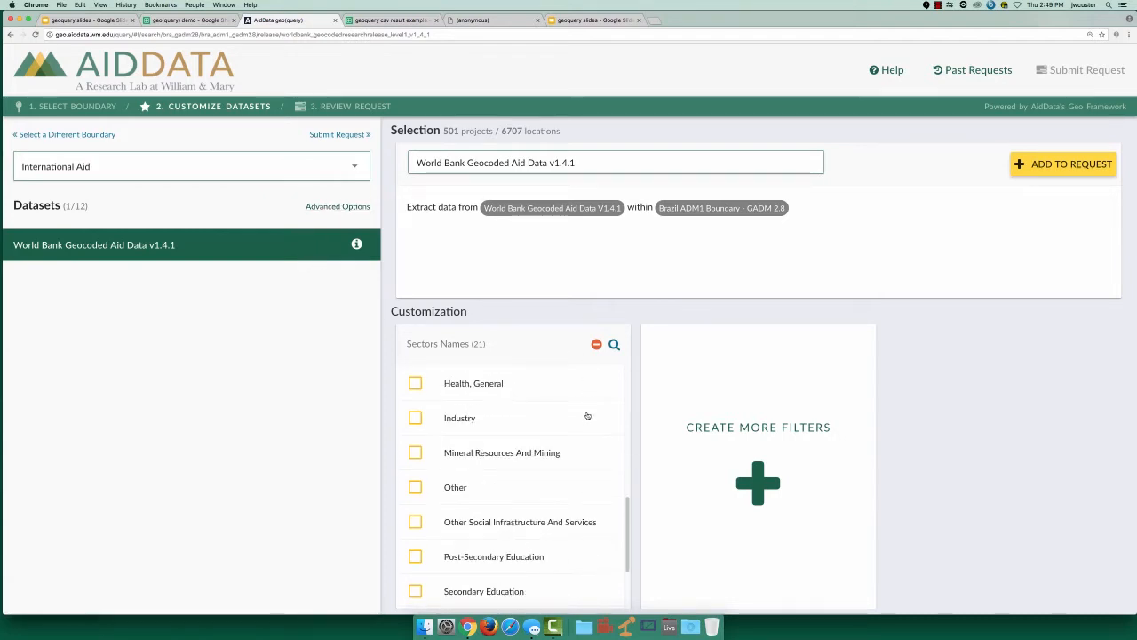
pyautogui.click(615, 345)
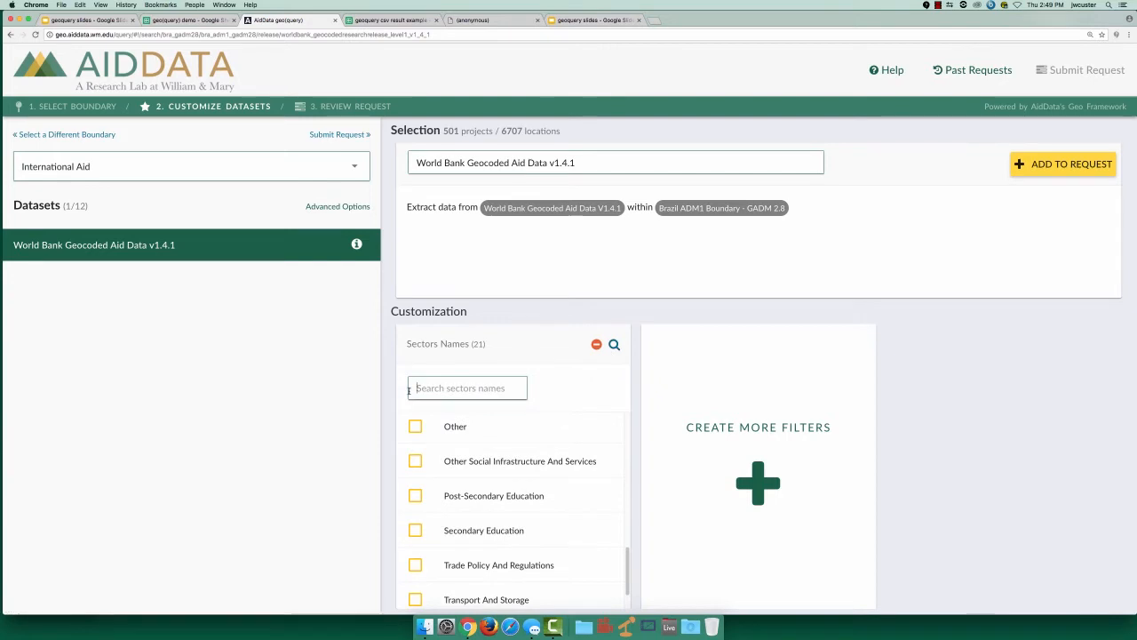
pyautogui.write('hea')
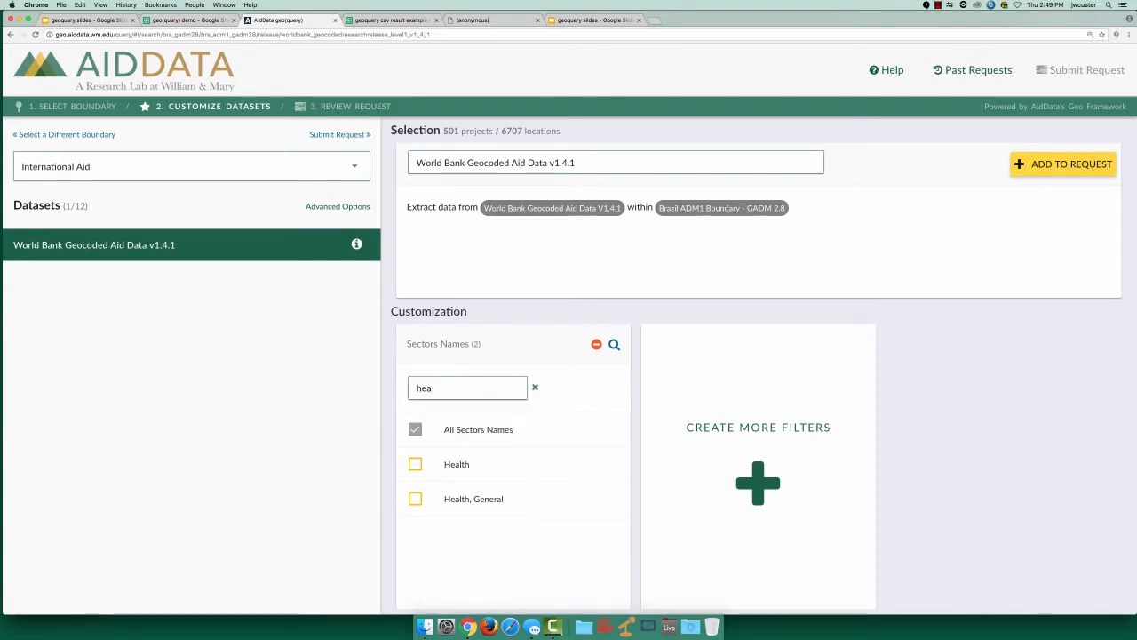
pyautogui.click(416, 464)
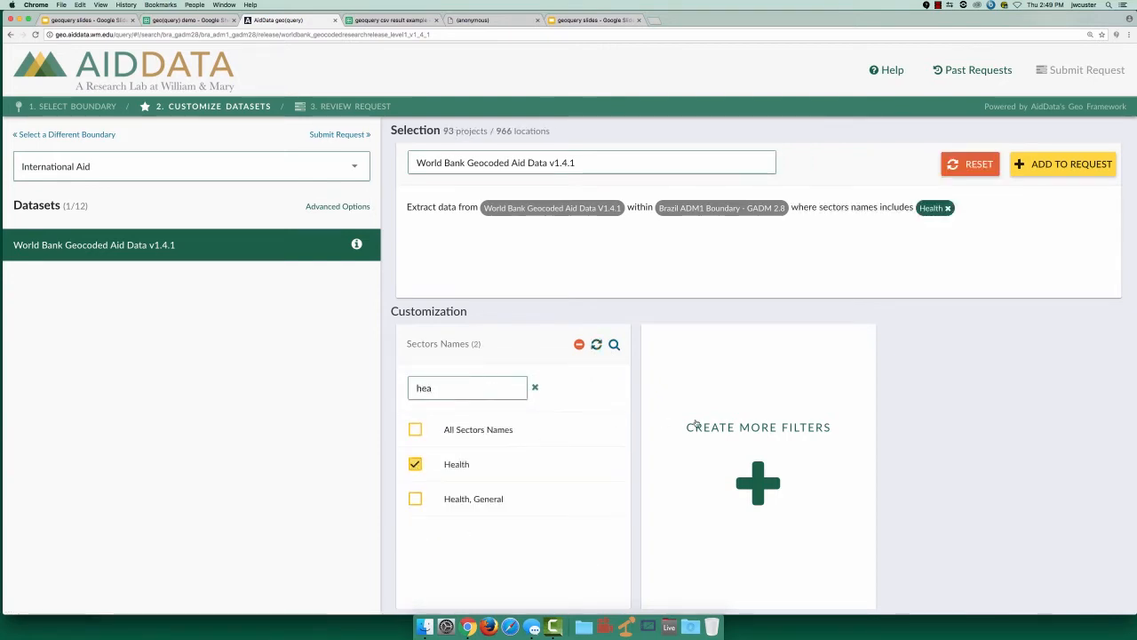
# Filter the aid projects to years 2006–2010 and add the selection to the request
pyautogui.click(757, 484)
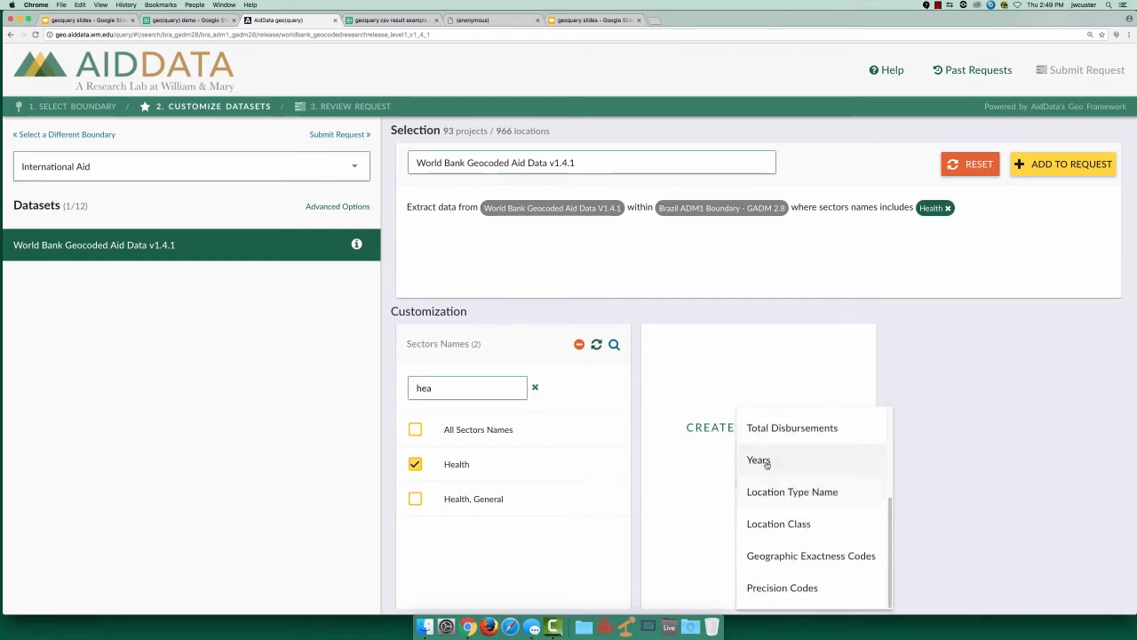
pyautogui.click(759, 460)
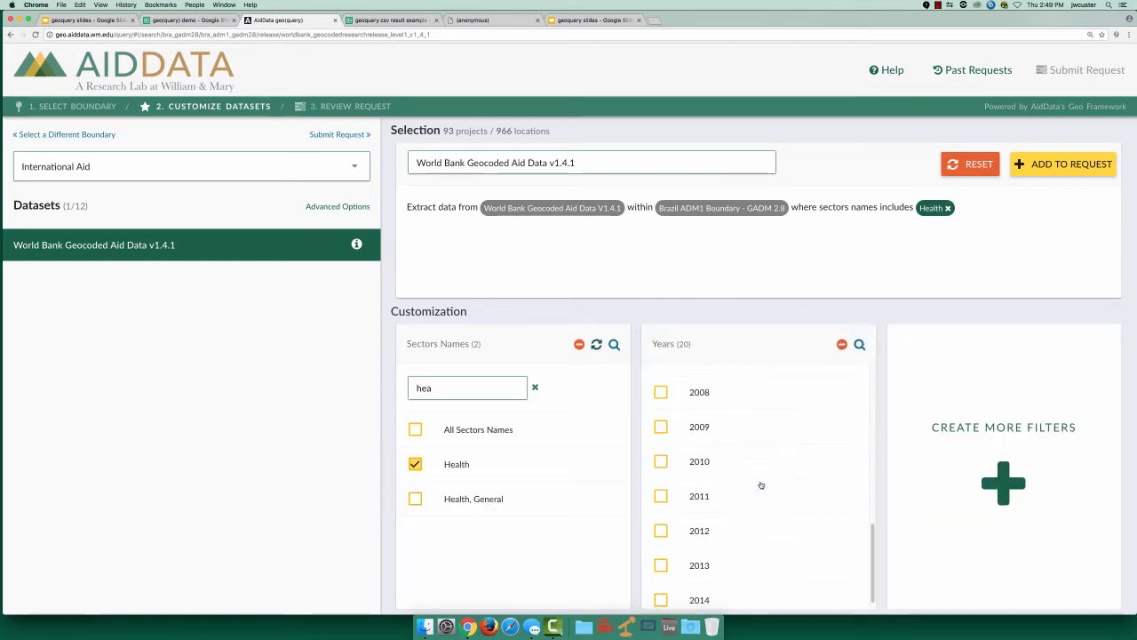
pyautogui.scroll(3)
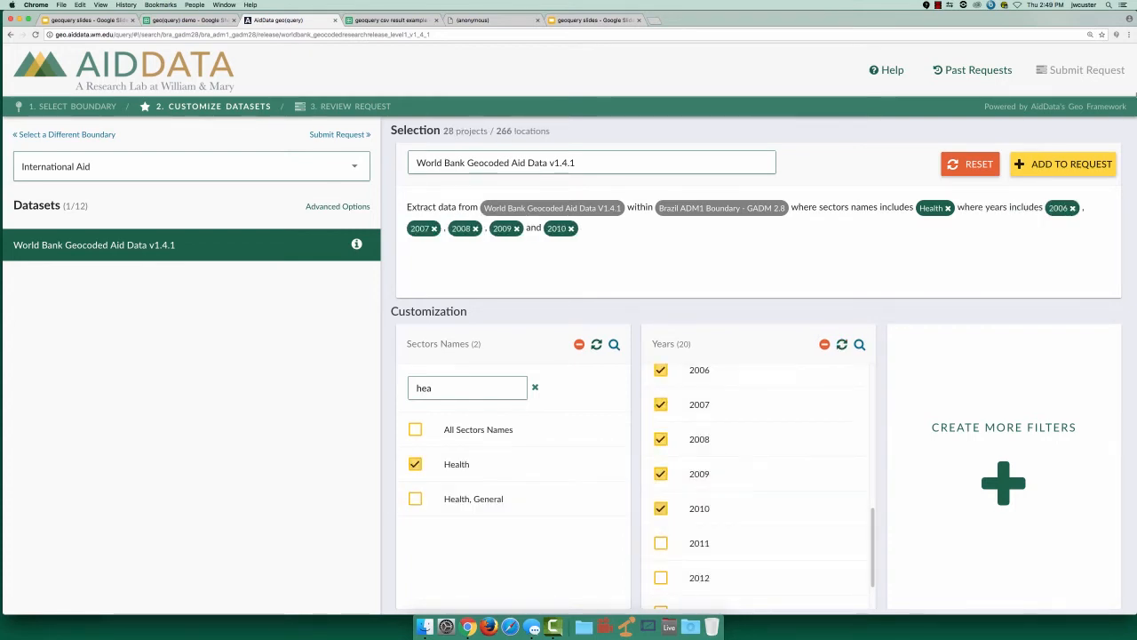
pyautogui.click(1063, 164)
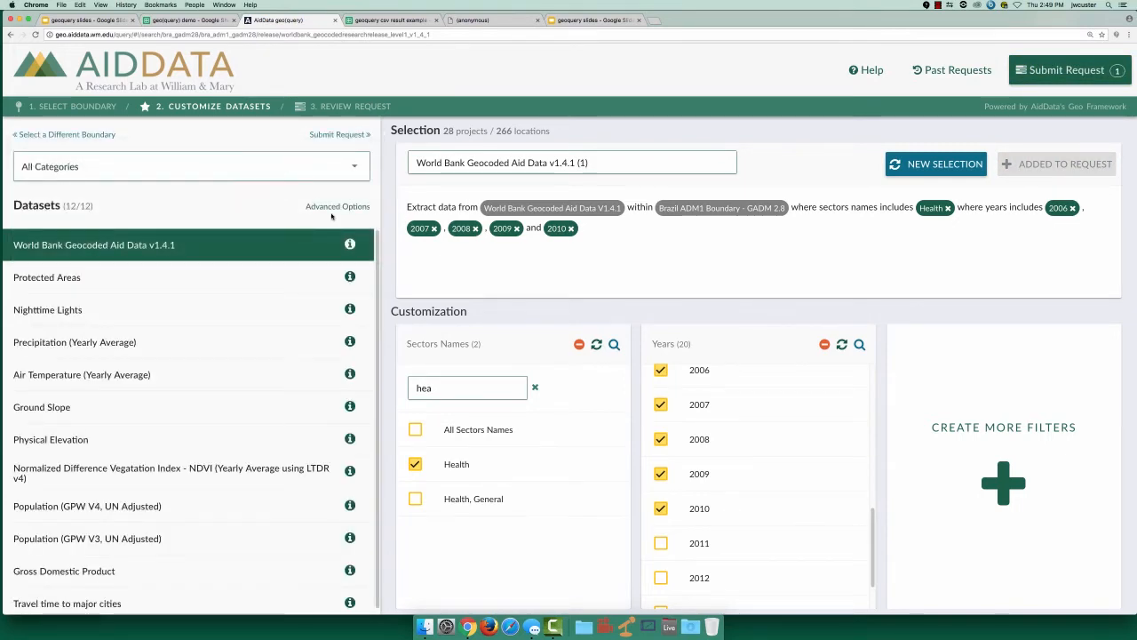
# Add the GPW V4 UN Adjusted population summed per state for 2010 to the request
pyautogui.click(338, 206)
pyautogui.write('pop')
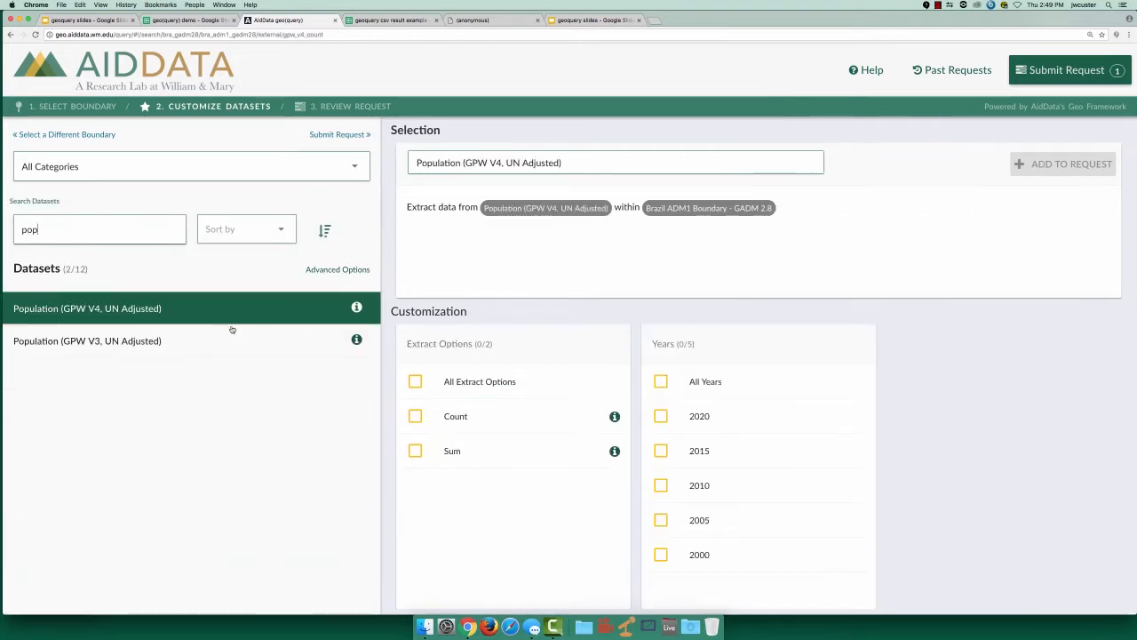
pyautogui.moveTo(615, 452)
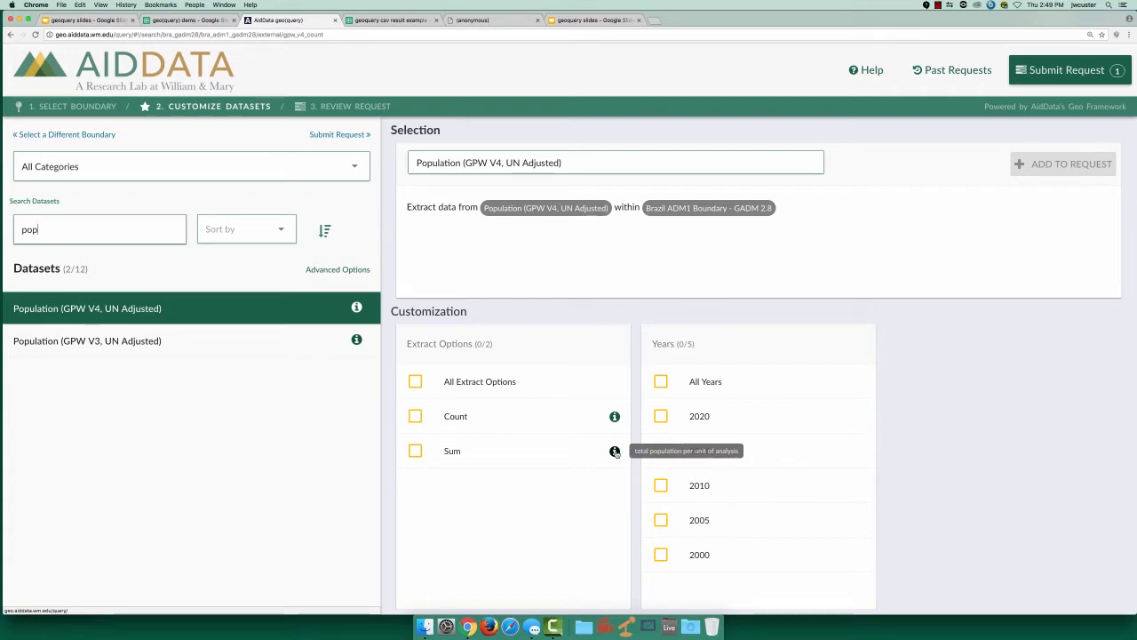
pyautogui.click(416, 451)
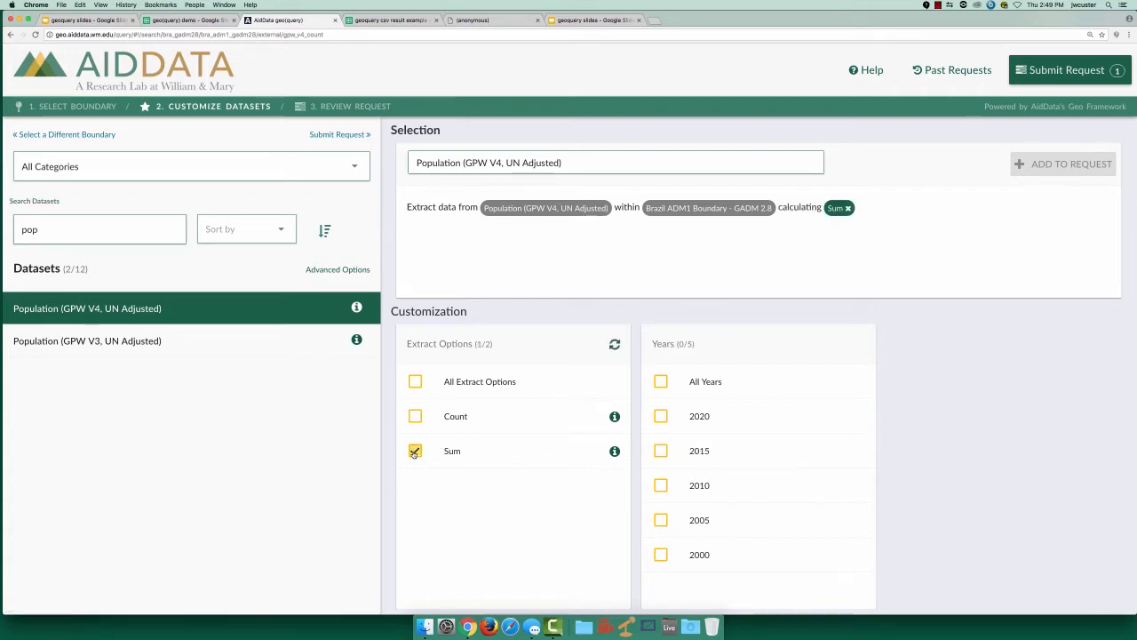
pyautogui.click(661, 483)
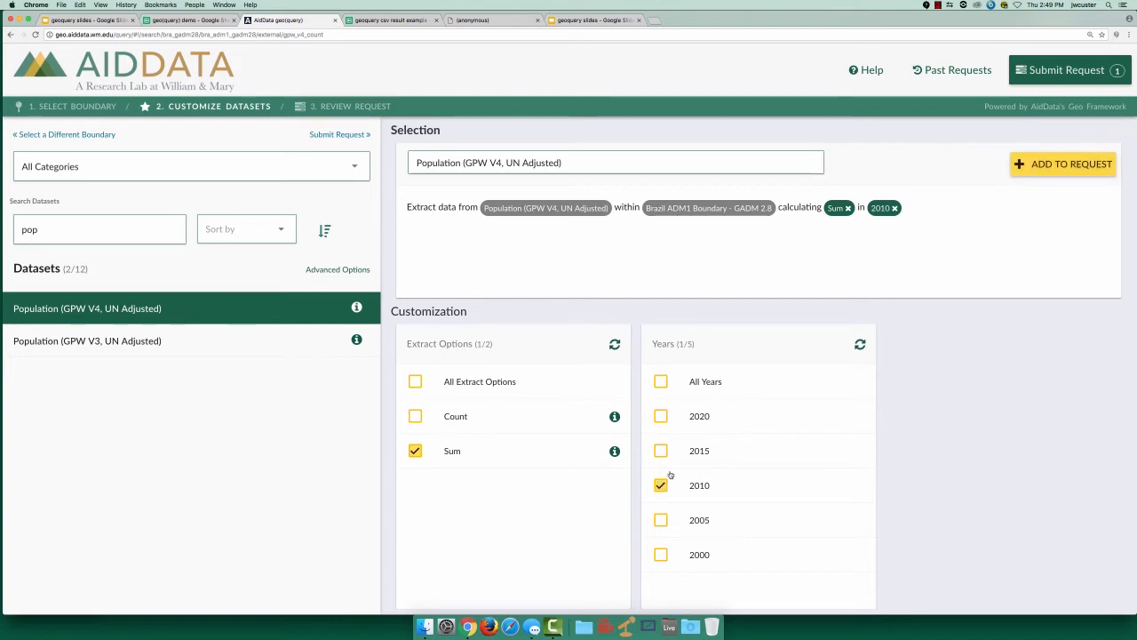
pyautogui.click(1063, 163)
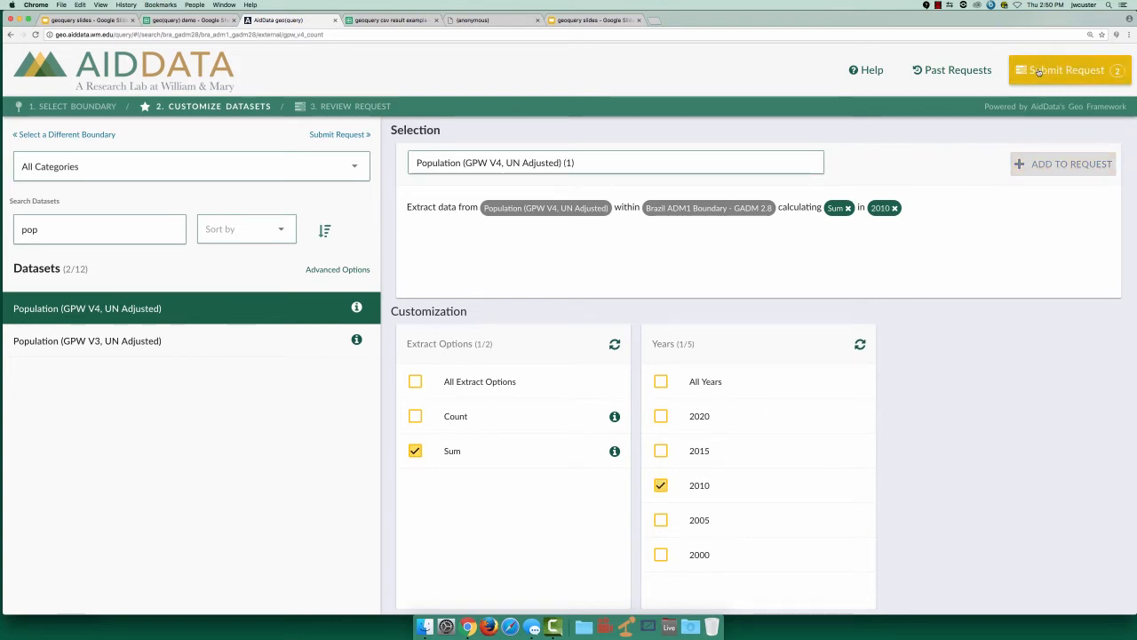
# Review both dataset extracts' details and submit the two-dataset request
pyautogui.click(1070, 70)
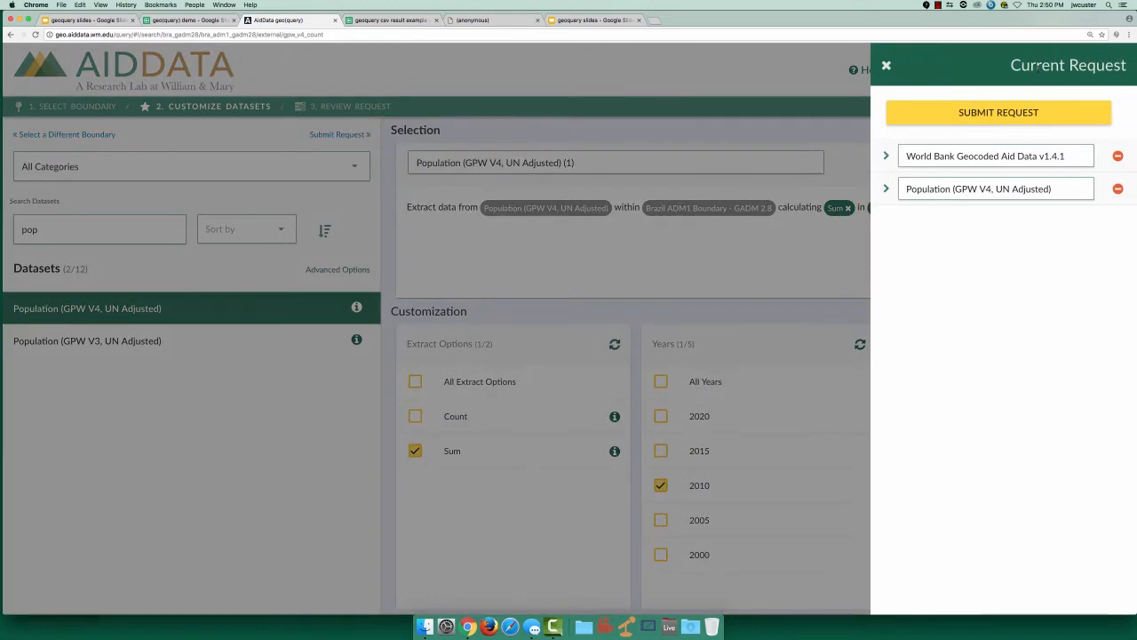
pyautogui.click(999, 112)
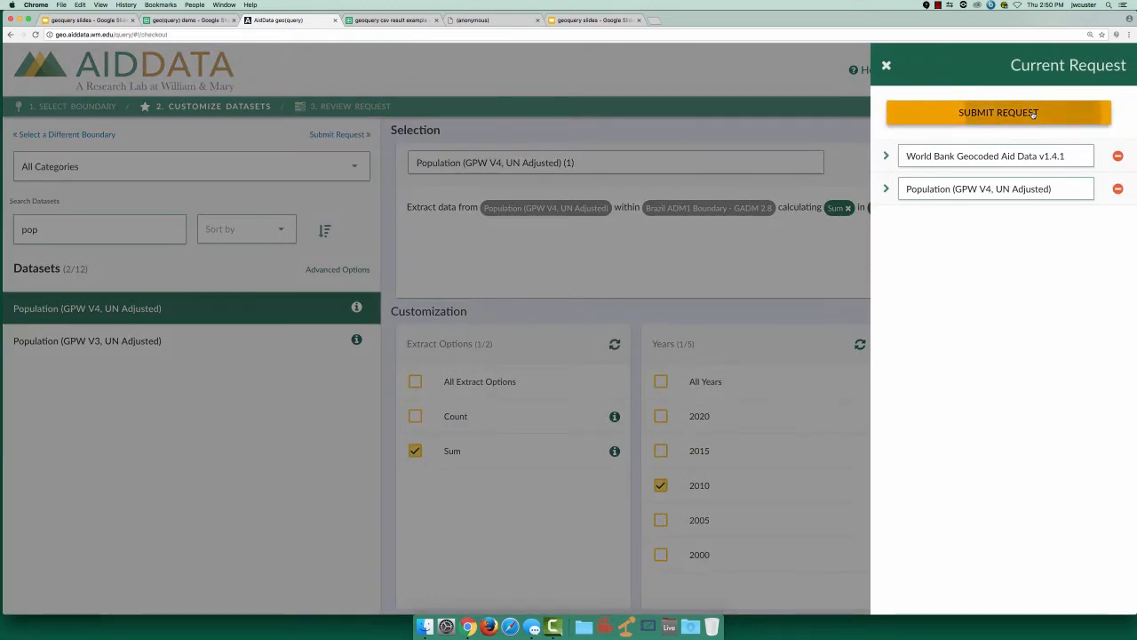
pyautogui.click(999, 112)
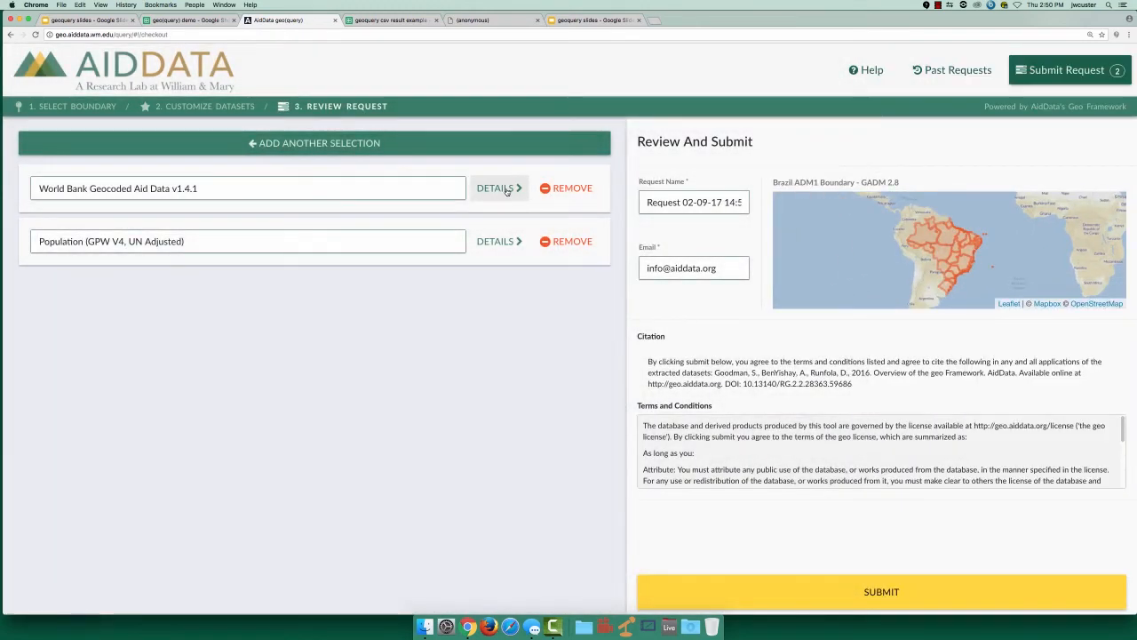
pyautogui.click(495, 188)
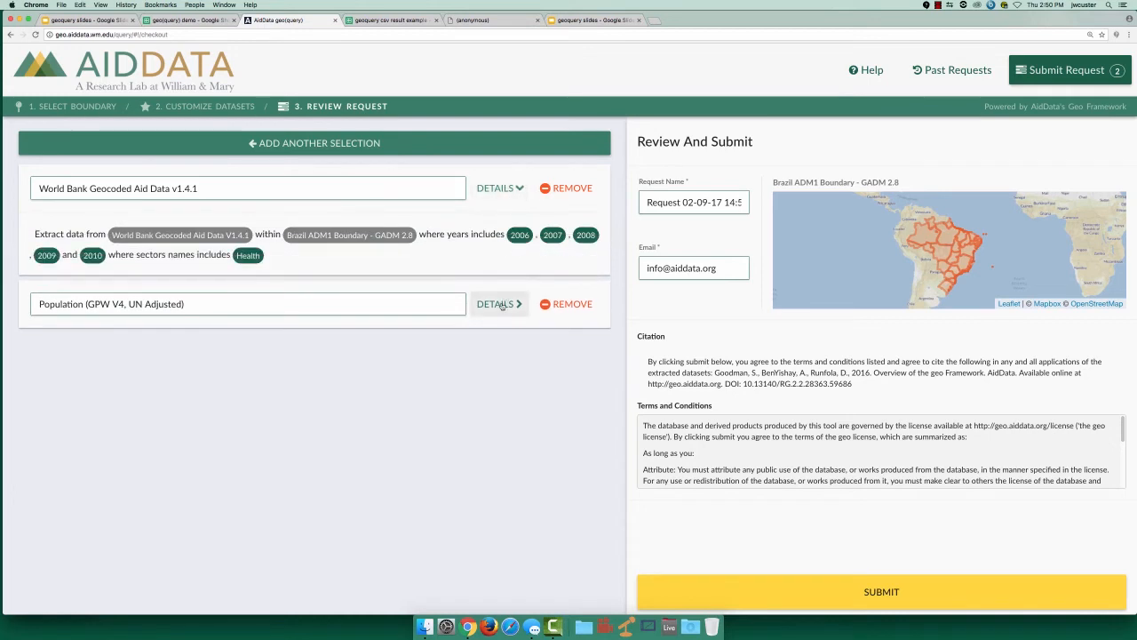
pyautogui.click(496, 304)
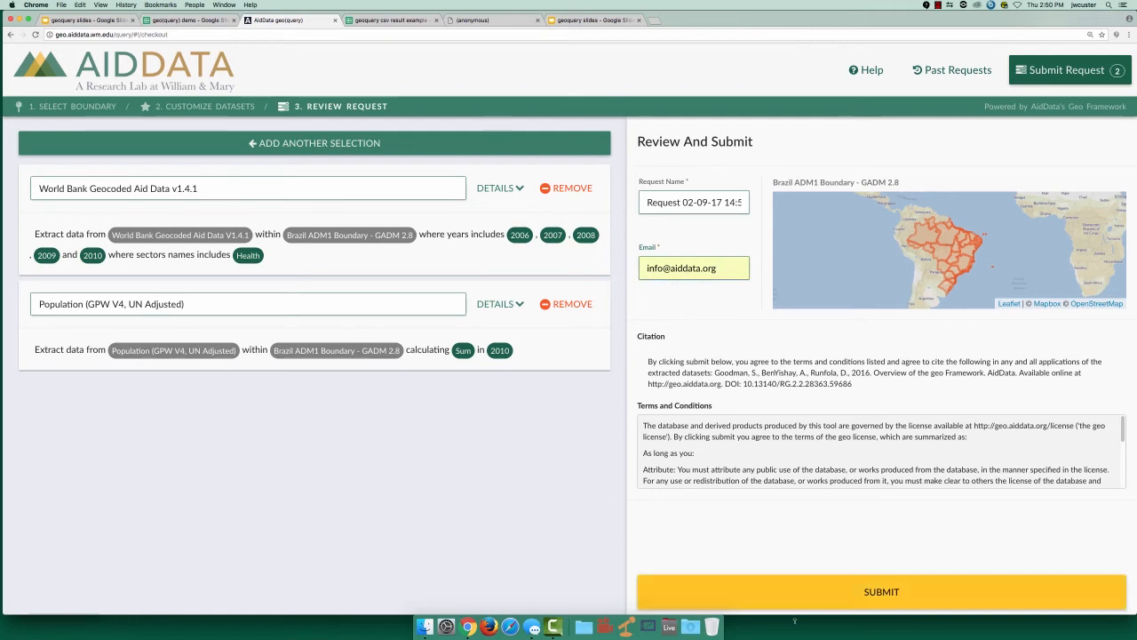
pyautogui.click(881, 590)
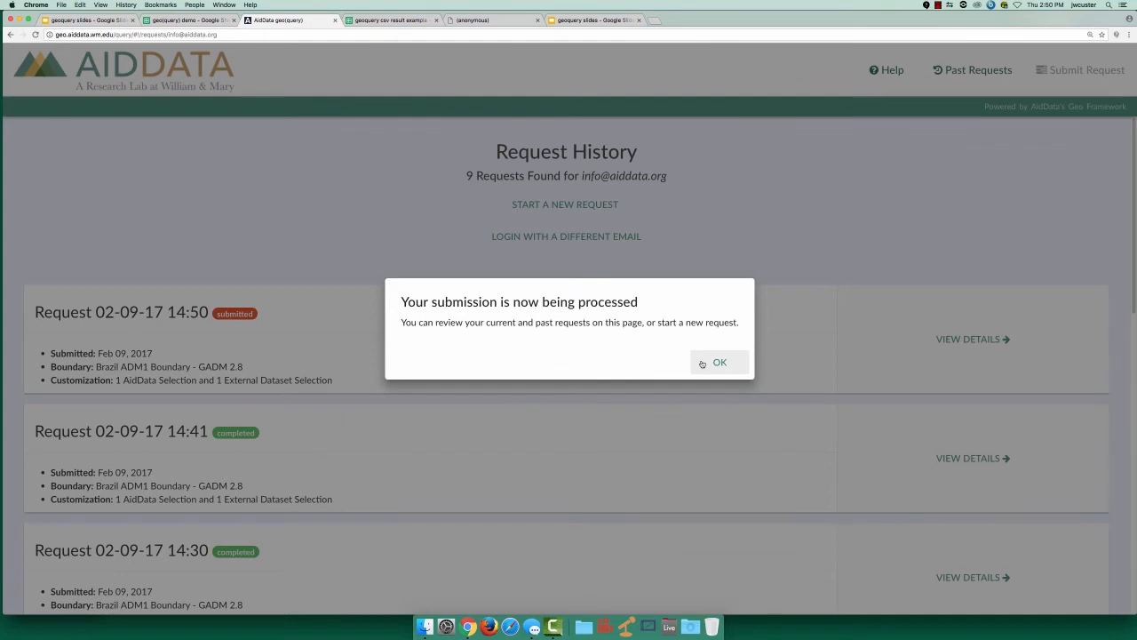
# Dismiss the processing notice and view details of the completed 02-09-17 14:41 request
pyautogui.click(720, 363)
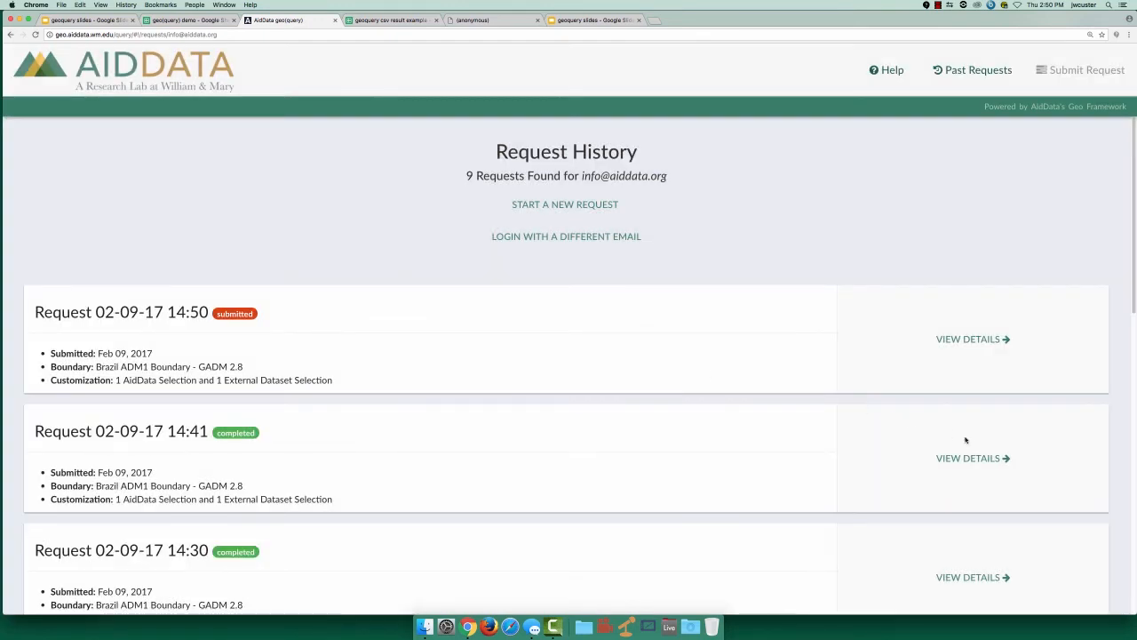
pyautogui.moveTo(967, 459)
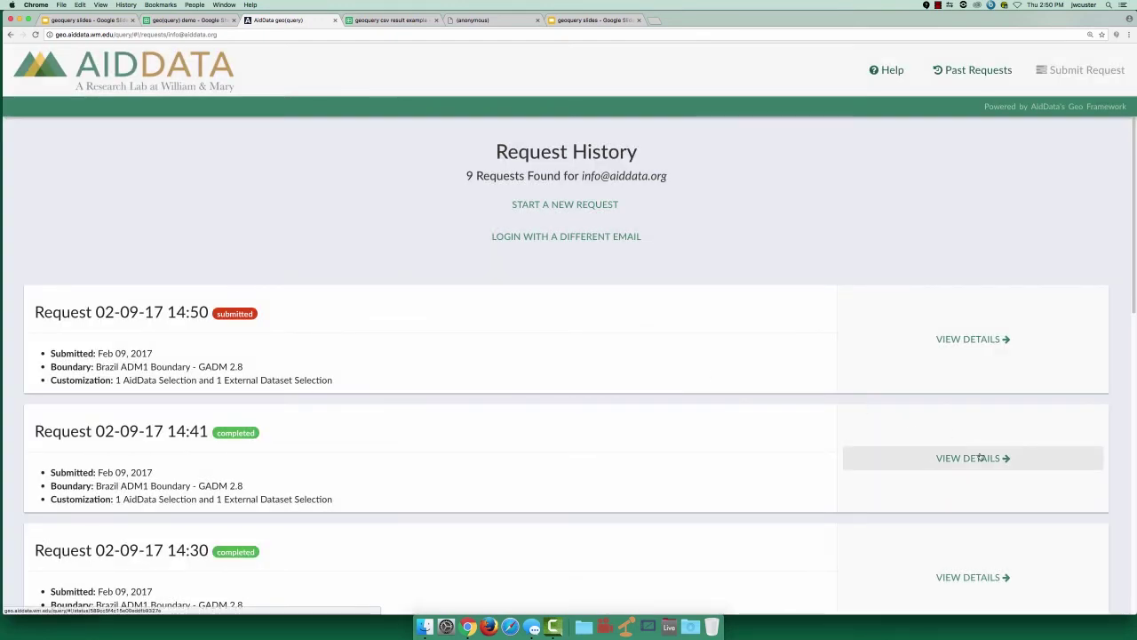
pyautogui.moveTo(979, 93)
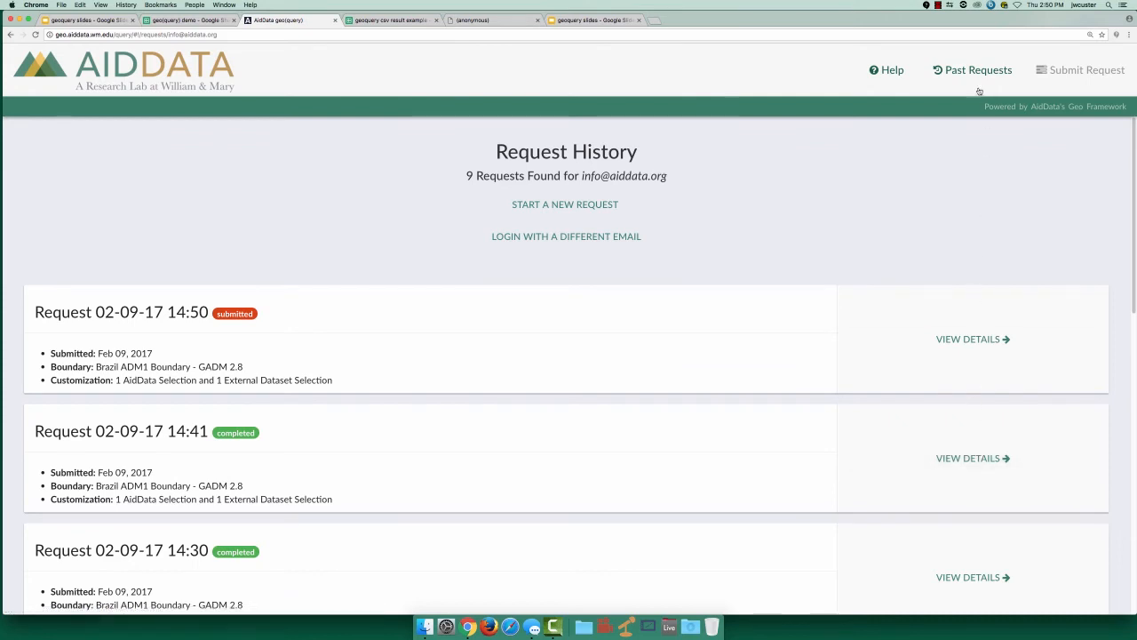
pyautogui.moveTo(974, 70)
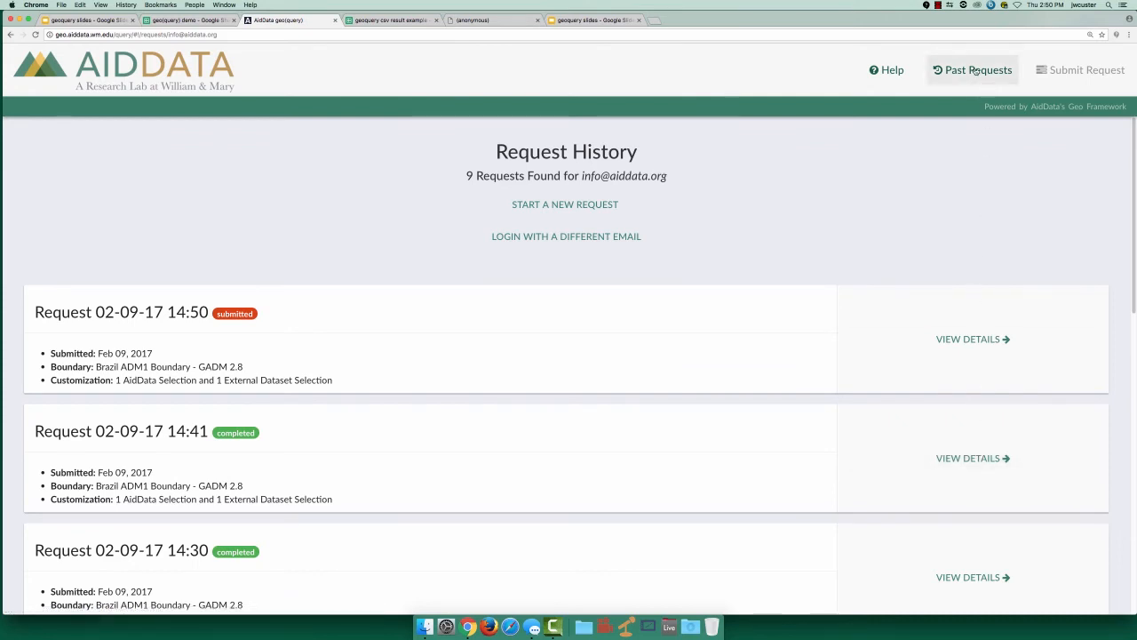
pyautogui.click(972, 459)
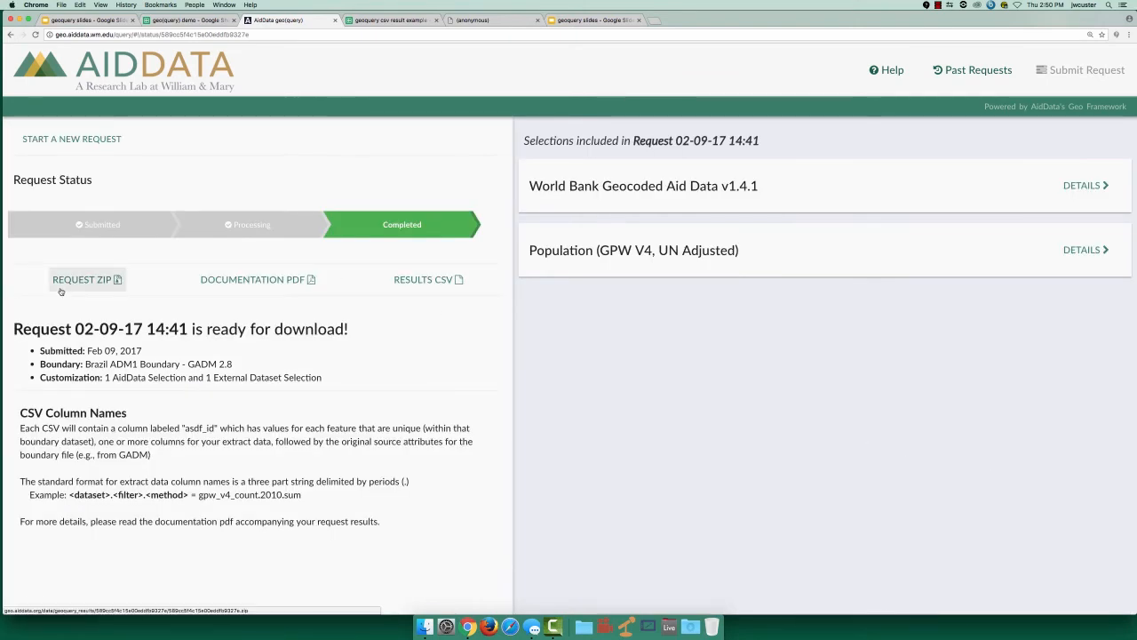
pyautogui.moveTo(173, 292)
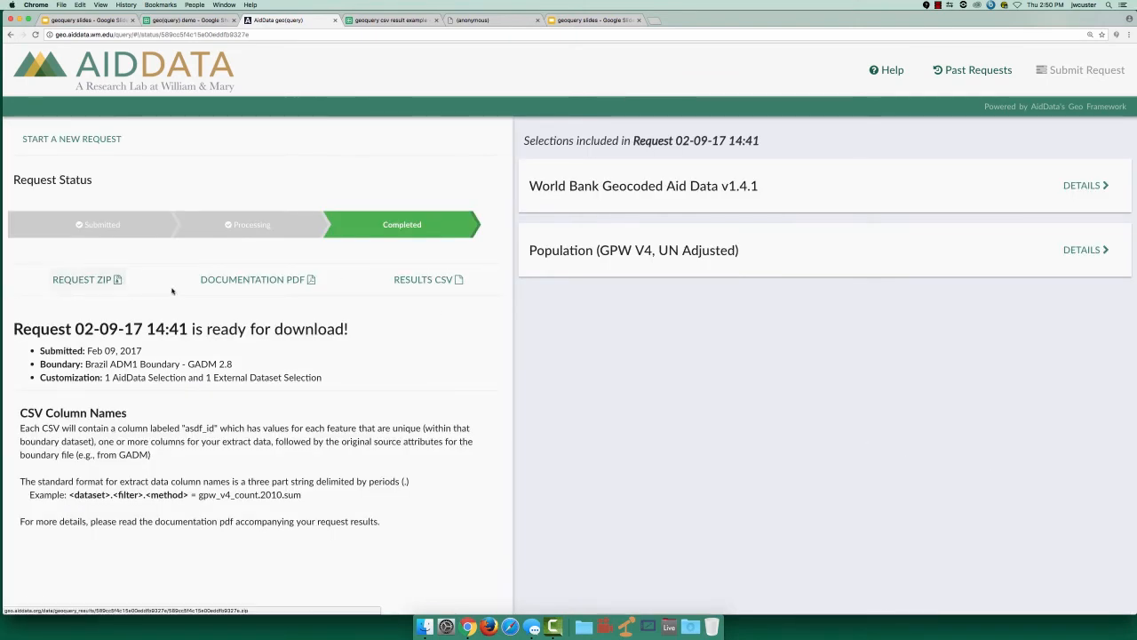
pyautogui.moveTo(253, 279)
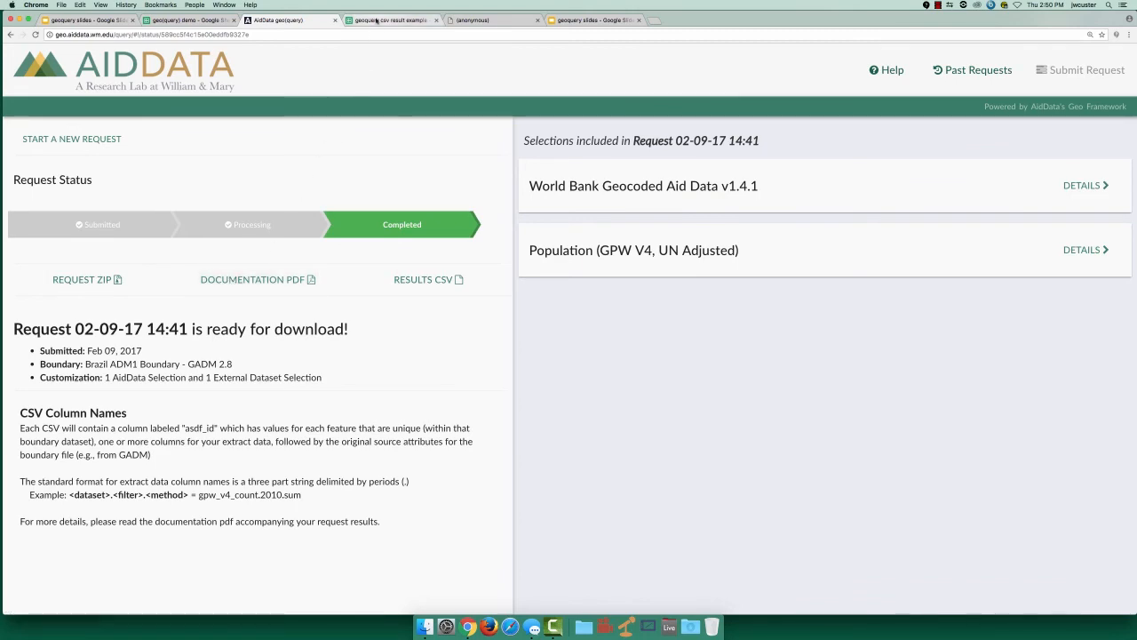
# Inspect the country code and name columns in the results CSV, then read the documentation PDF
pyautogui.click(389, 20)
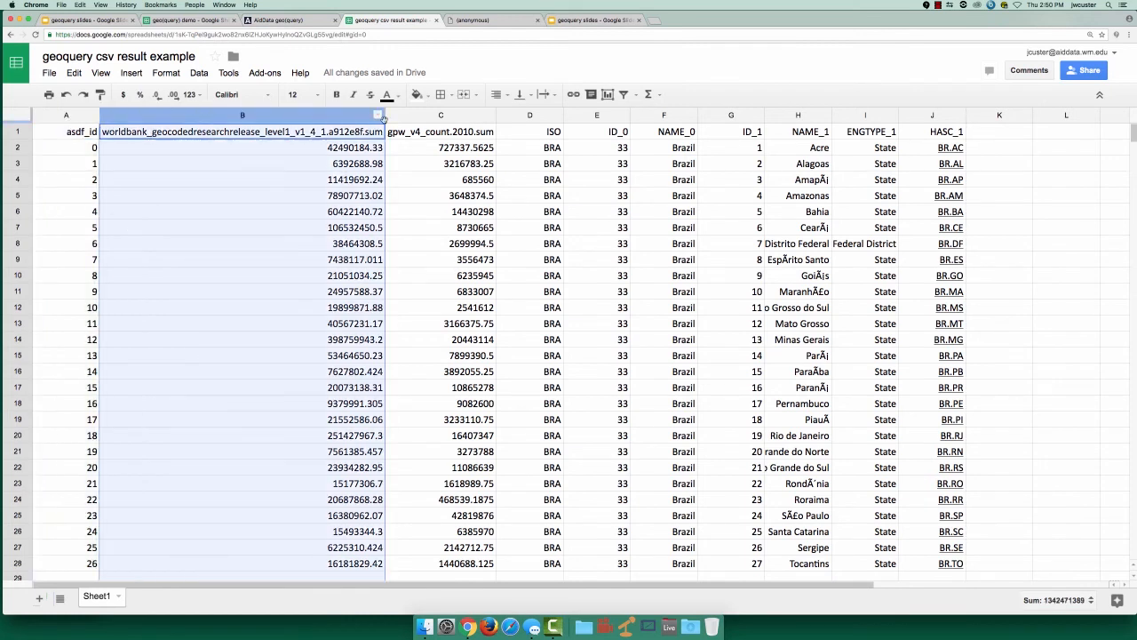
pyautogui.click(530, 113)
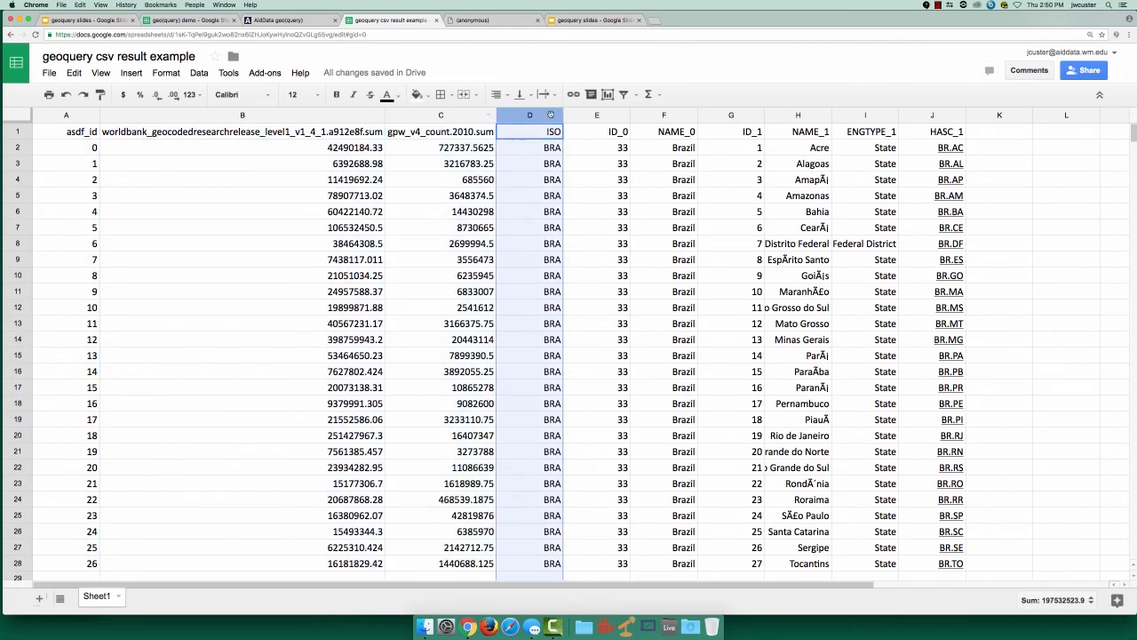
pyautogui.click(665, 114)
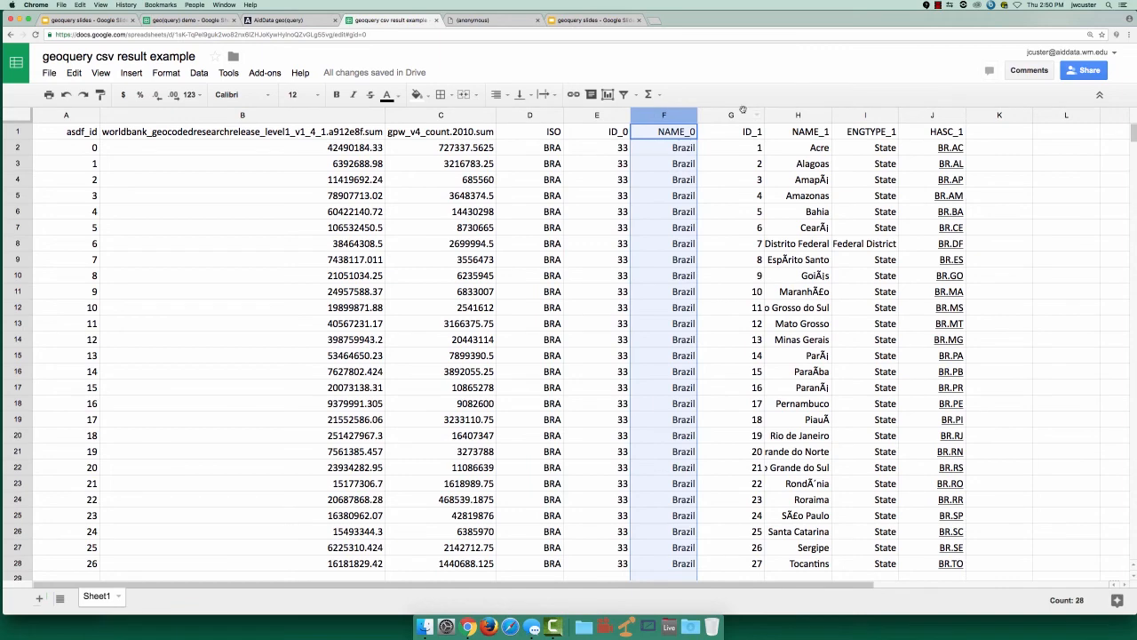
pyautogui.click(490, 19)
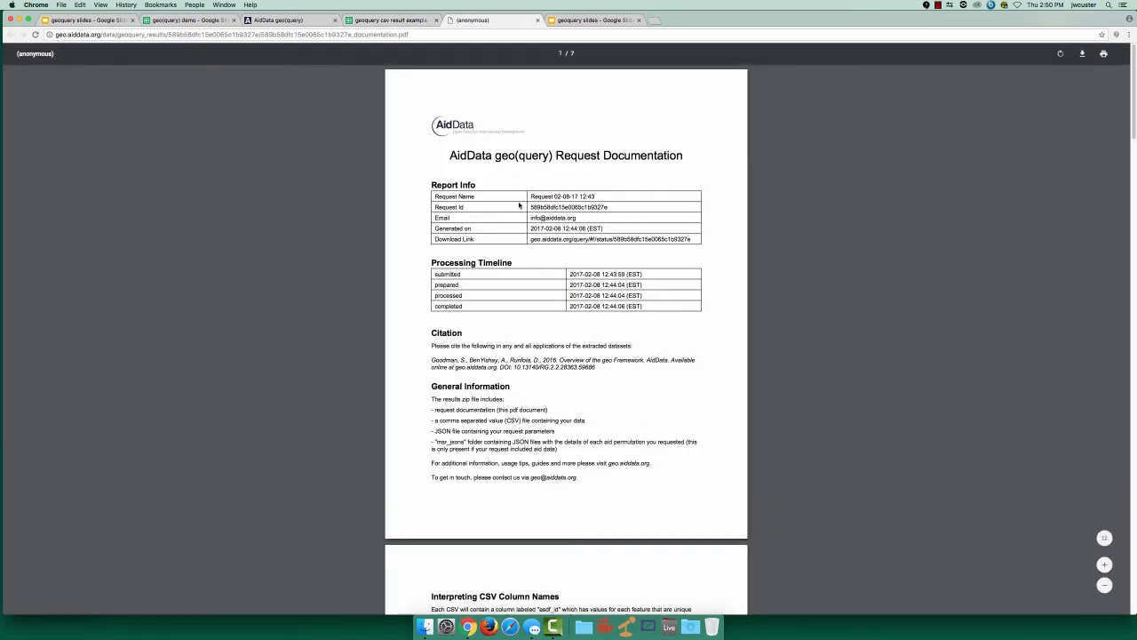
pyautogui.scroll(-3)
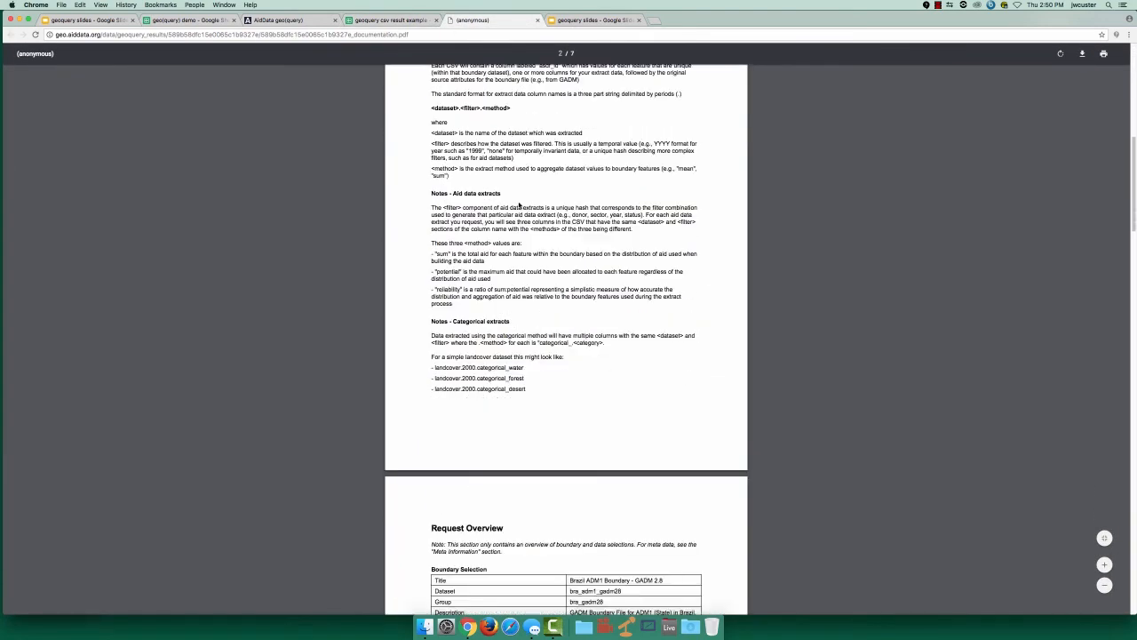